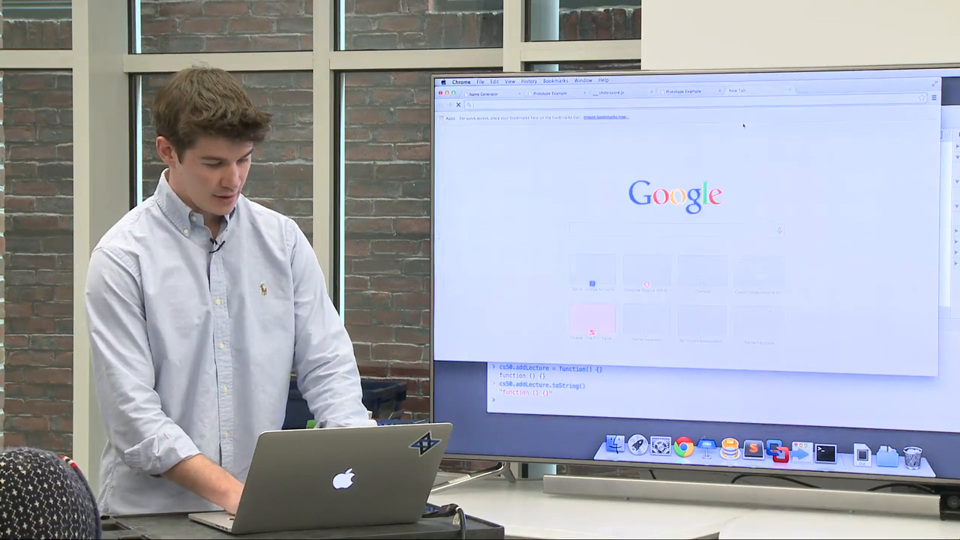
Step: Search Google for 'bookshelf.js' using the omnibox suggestion
type("bookshelf.")
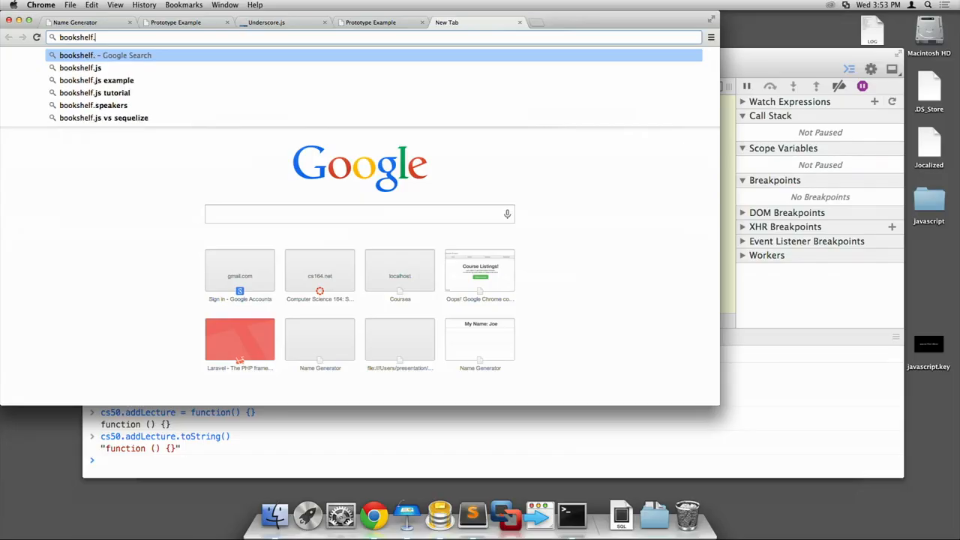
left_click(81, 68)
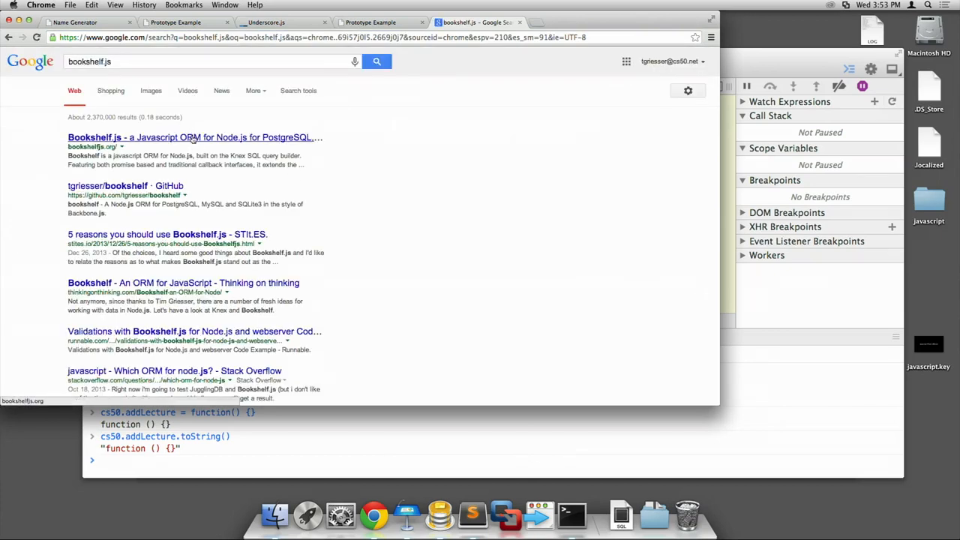
Step: Go to bookshelfjs.org from the first result, 'Bookshelf.js - a Javascript ORM for Node.js'
left_click(193, 138)
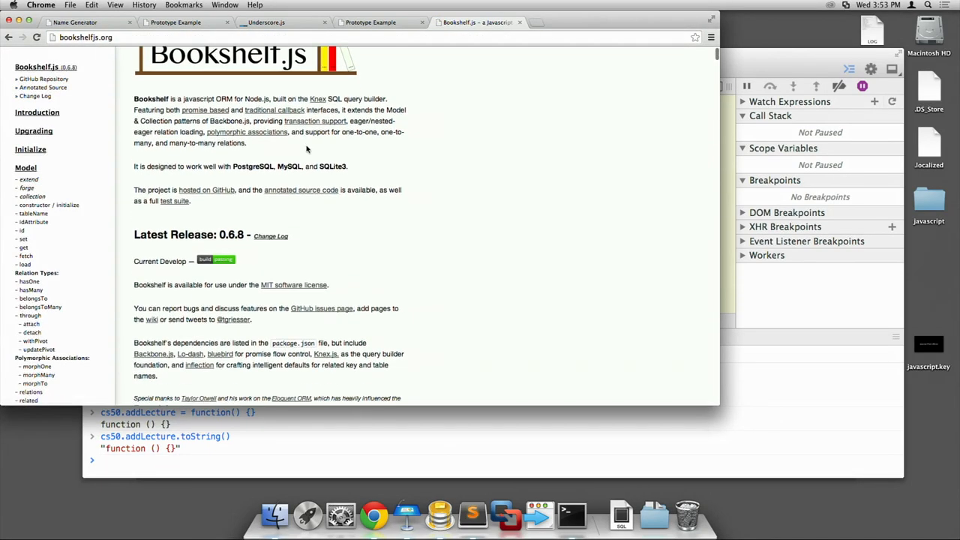
Step: Scroll the sidebar past Model, Relation Types and Polymorphic Associations to the Collection heading
scroll("down", 3)
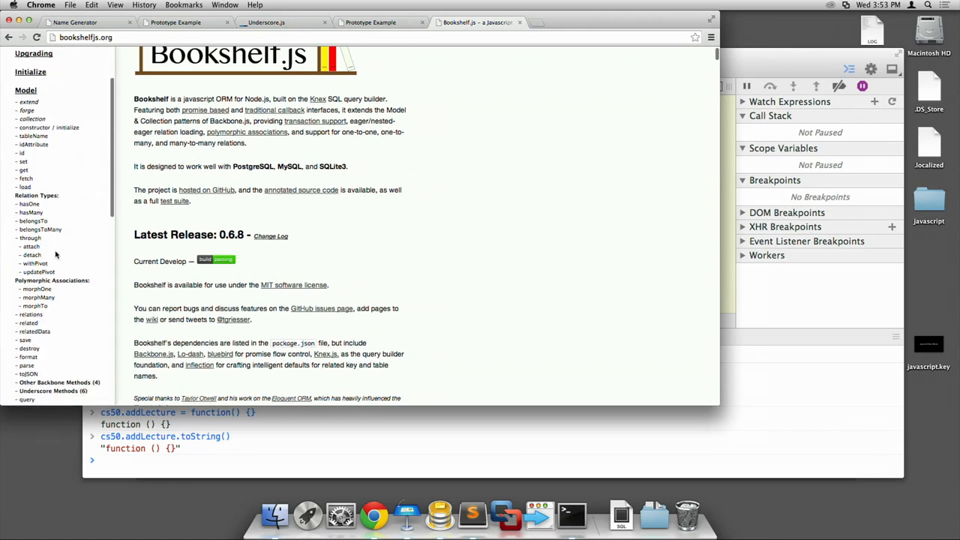
scroll("down", 3)
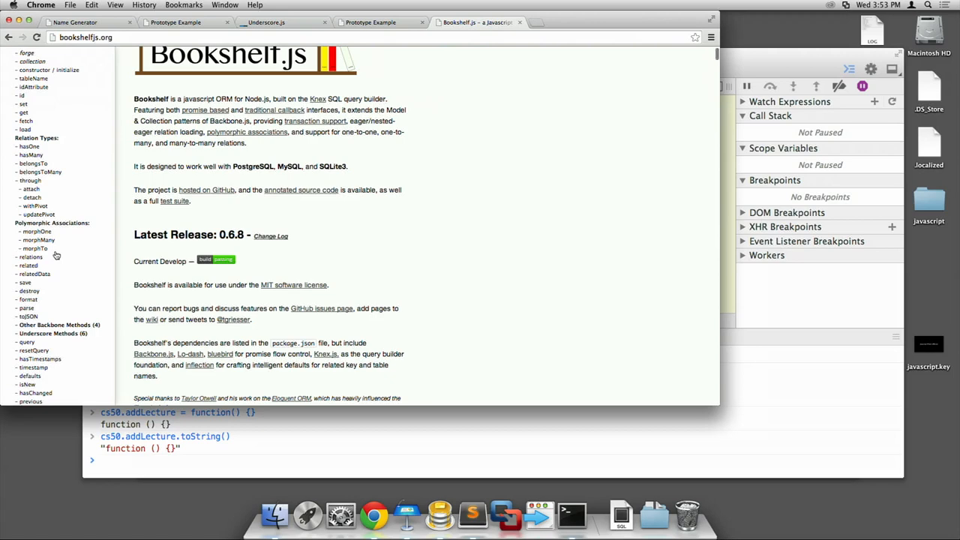
scroll("down", 3)
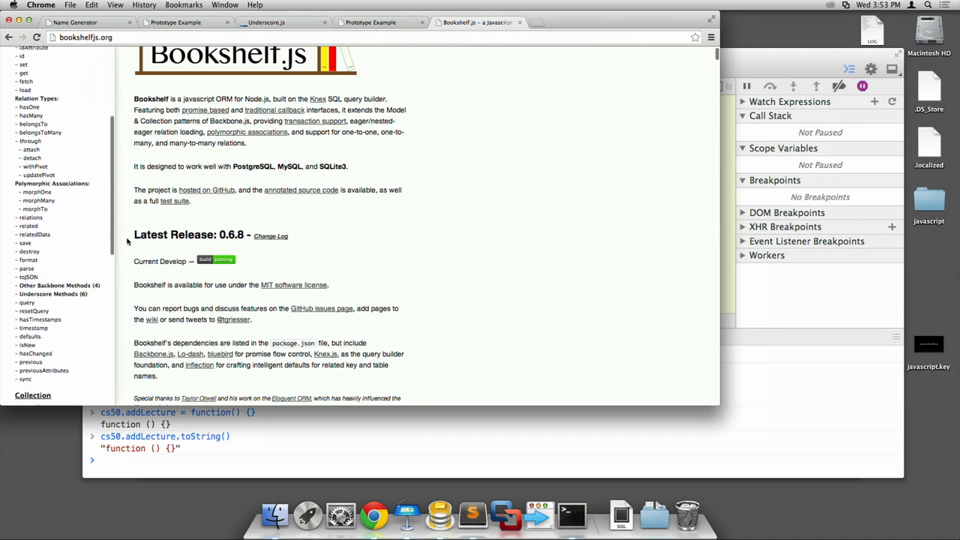